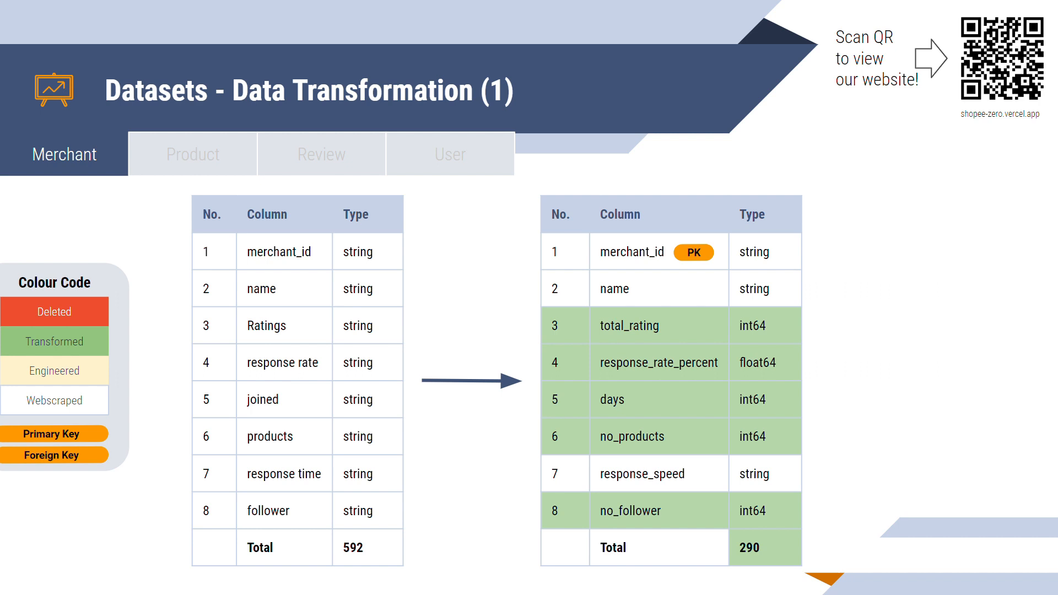
- Advance through the homepage, comparison and product/user detail slides, then switch to the live Shopee Zero site
{"action": "left_click", "coordinate": [193, 154]}
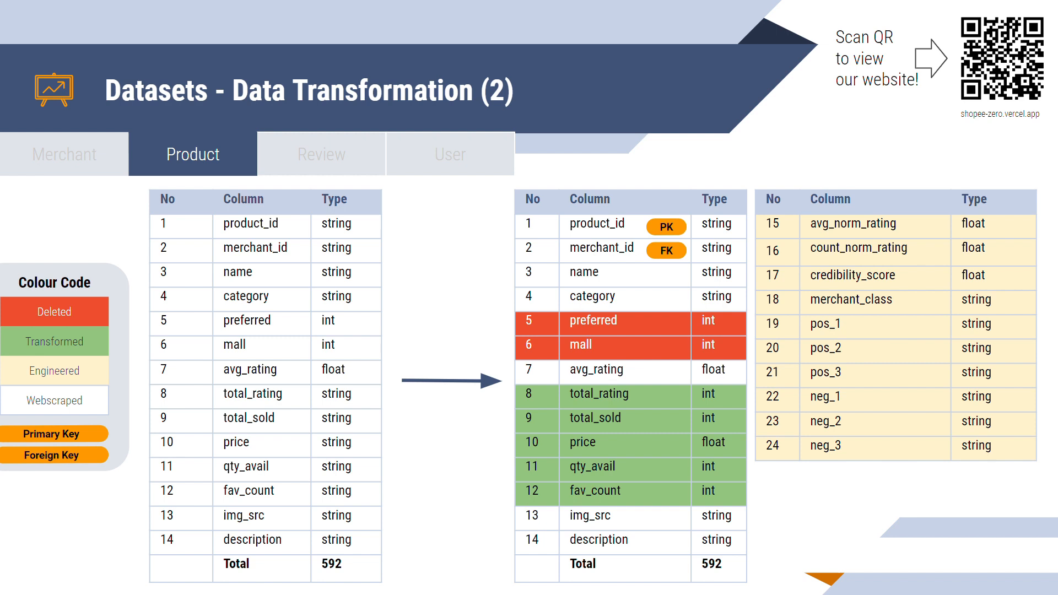
{"action": "left_click", "coordinate": [321, 154]}
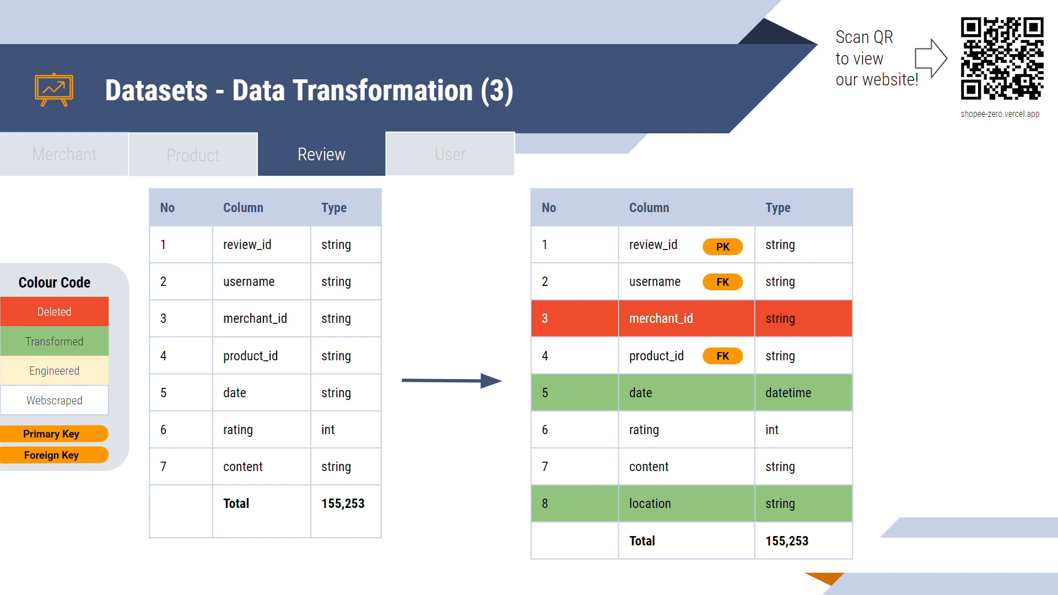
{"action": "left_click", "coordinate": [450, 154]}
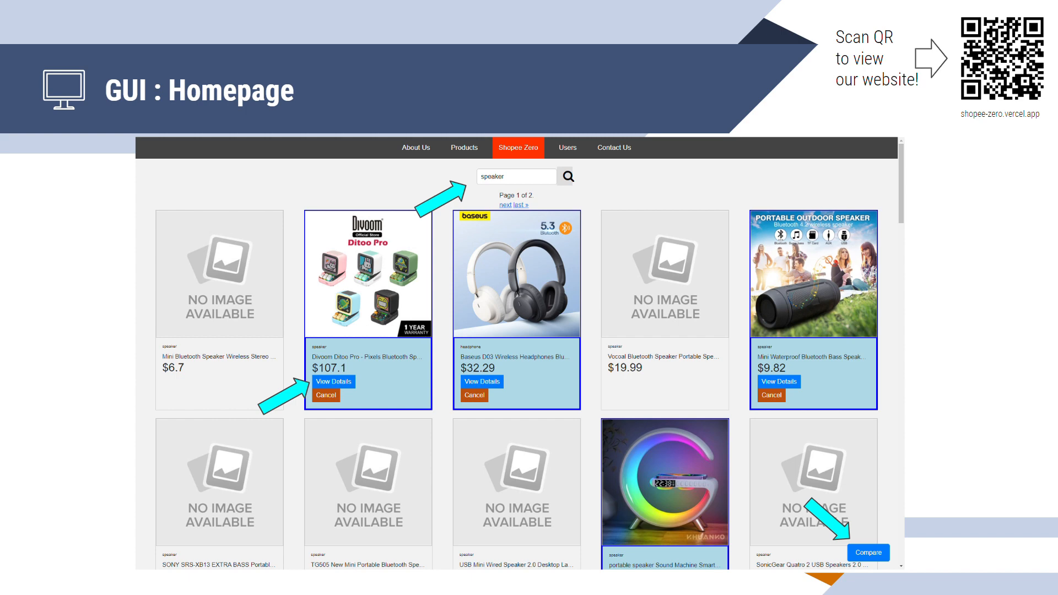
{"action": "left_click", "coordinate": [870, 553]}
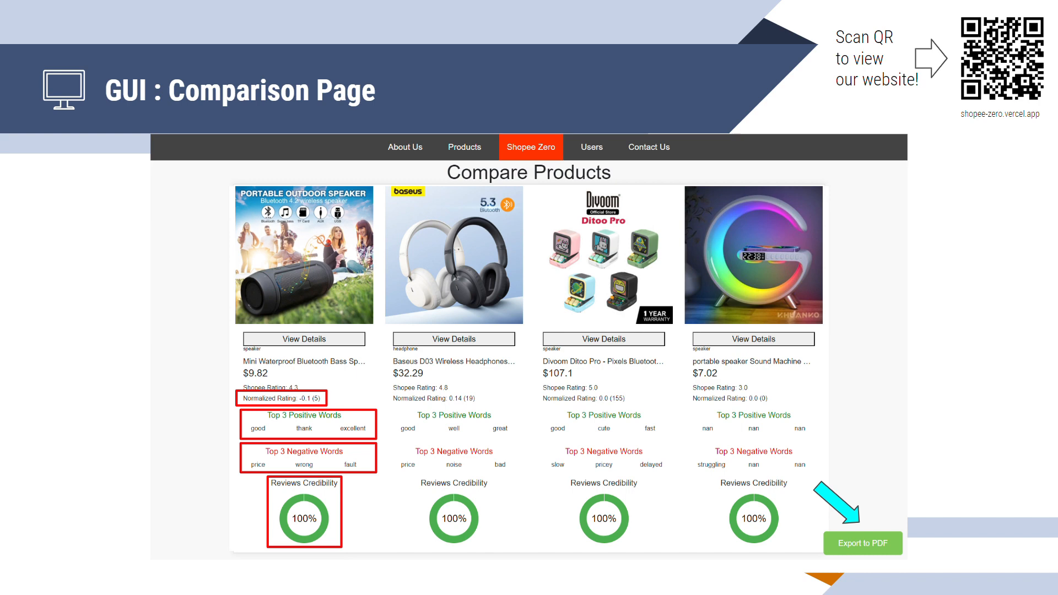
{"action": "left_click", "coordinate": [862, 544]}
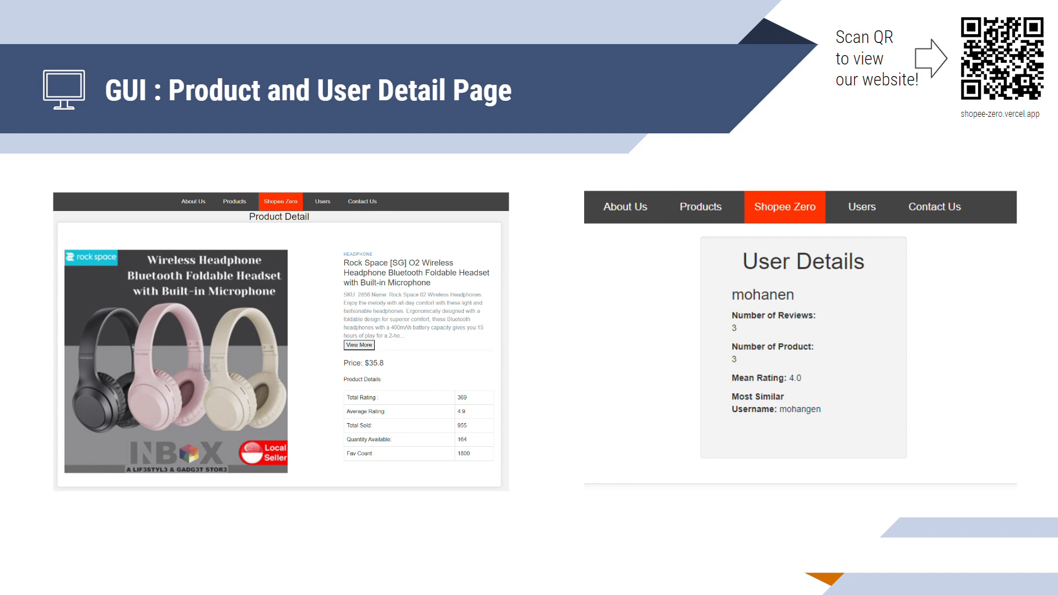
{"action": "key", "text": "Right"}
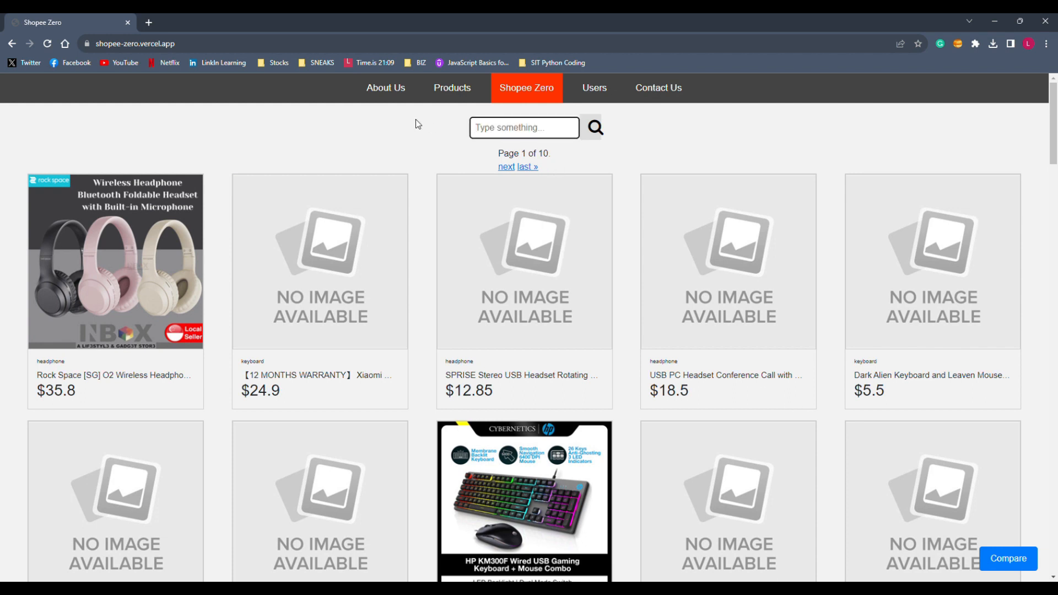
- Search the product list for 'headphones' and send four chosen headphones to Compare
{"action": "type", "text": "headphones"}
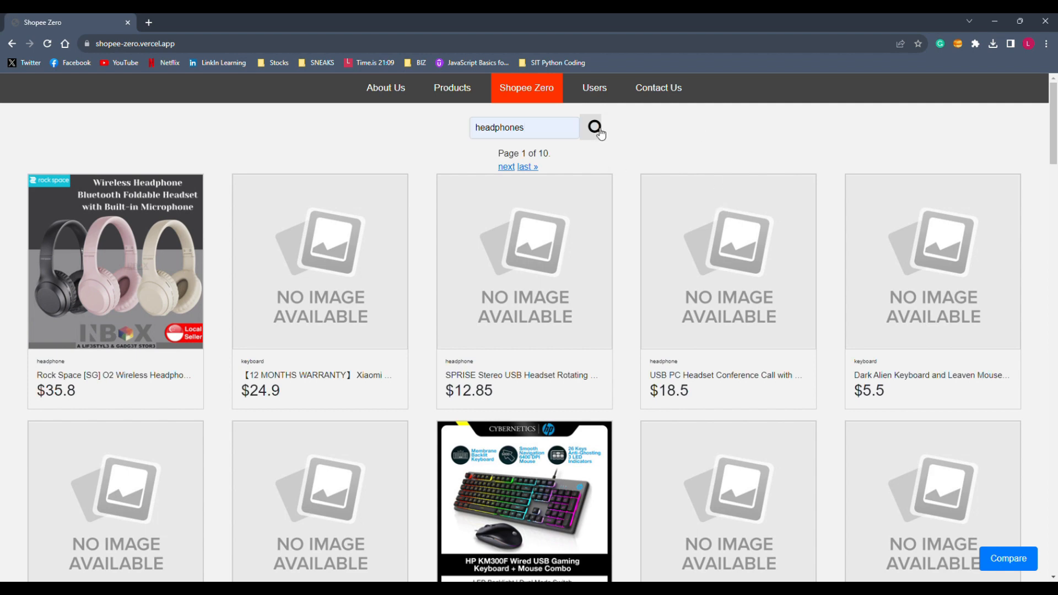
{"action": "left_click", "coordinate": [593, 128]}
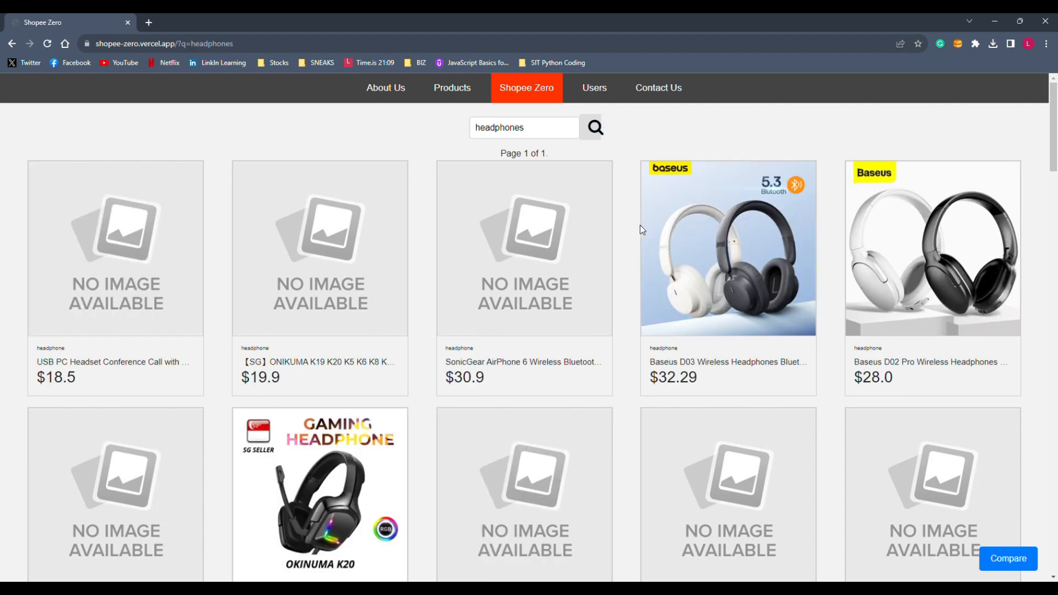
{"action": "scroll", "scroll_direction": "down", "scroll_amount": 3}
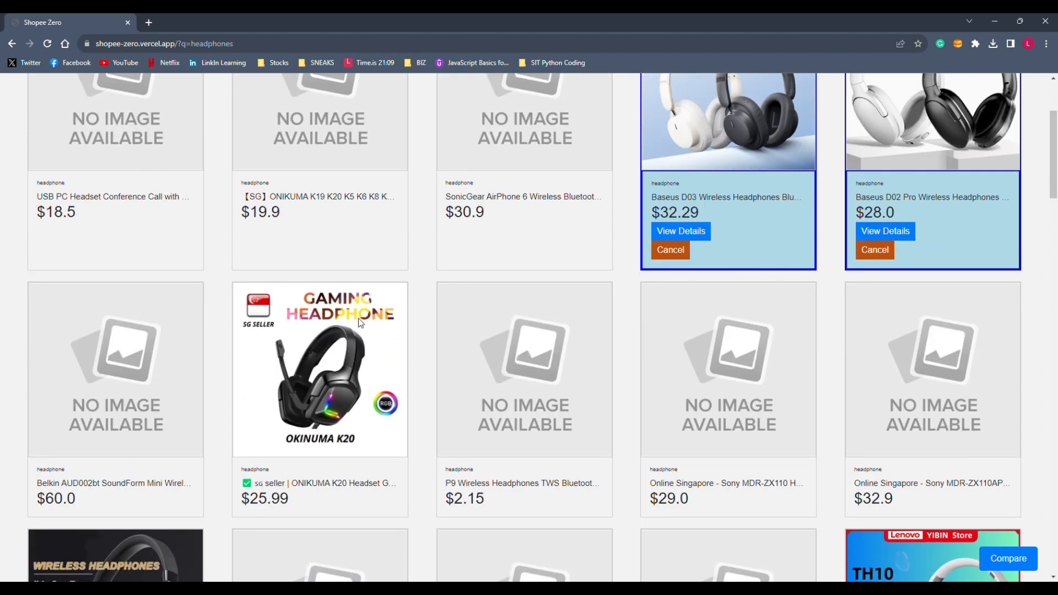
{"action": "scroll", "scroll_direction": "down", "scroll_amount": 3}
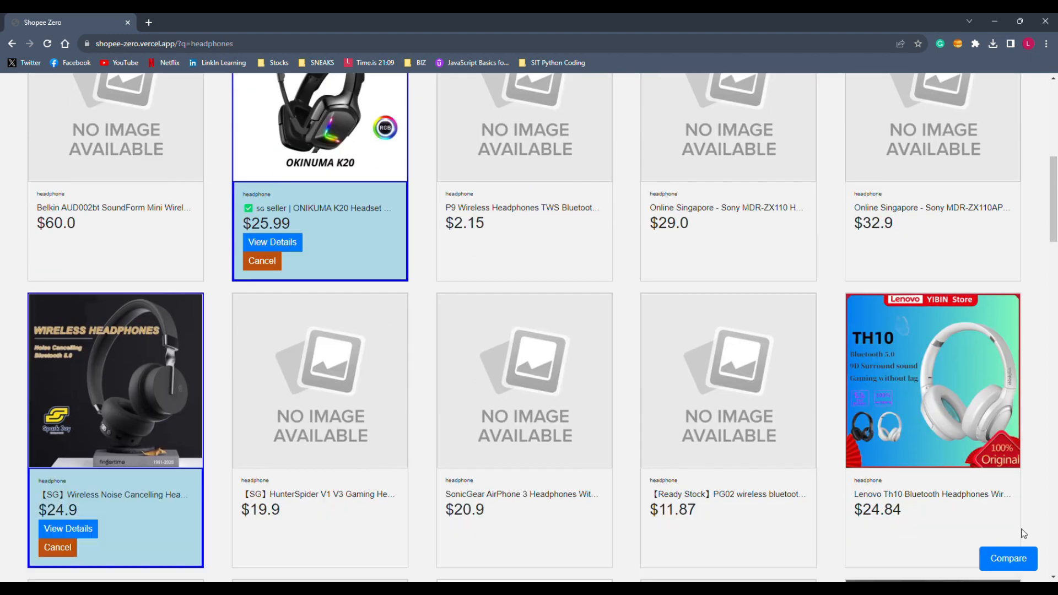
{"action": "left_click", "coordinate": [1008, 559]}
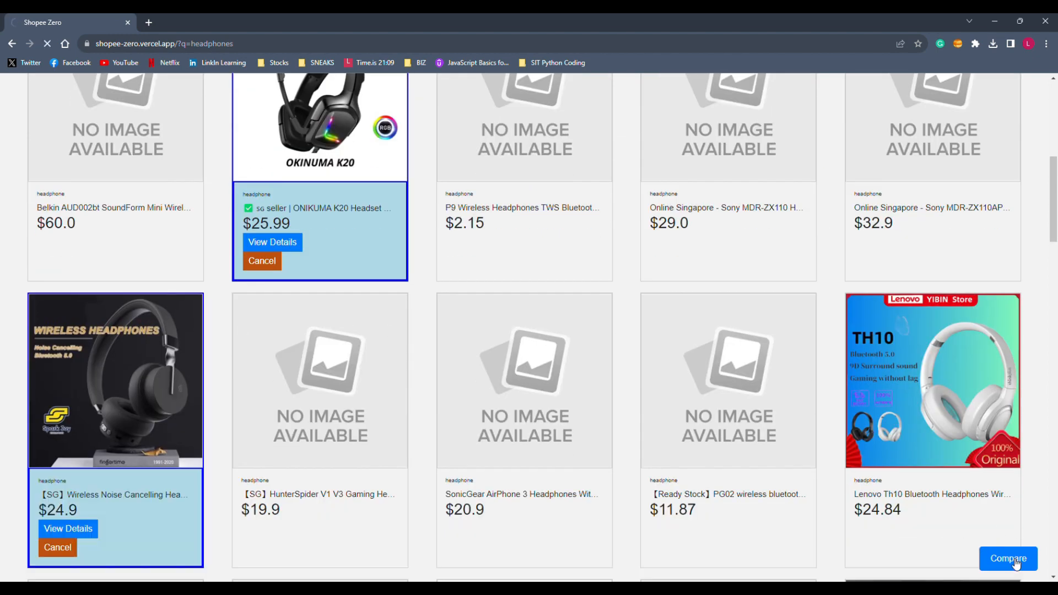
- Export the four-headphone comparison page to PDF
{"action": "left_click", "coordinate": [1007, 557]}
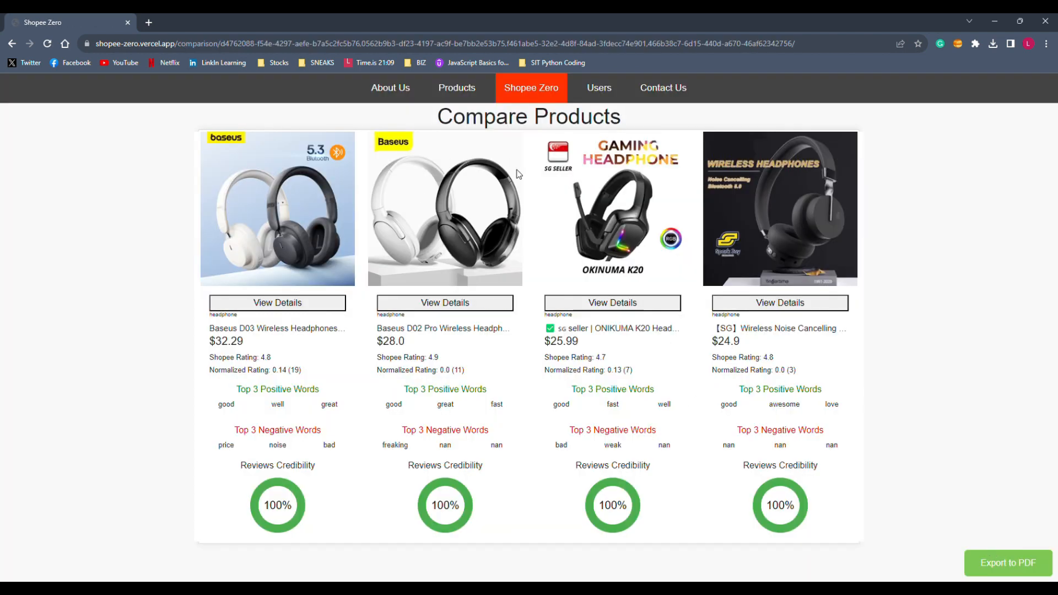
{"action": "mouse_move", "coordinate": [301, 393]}
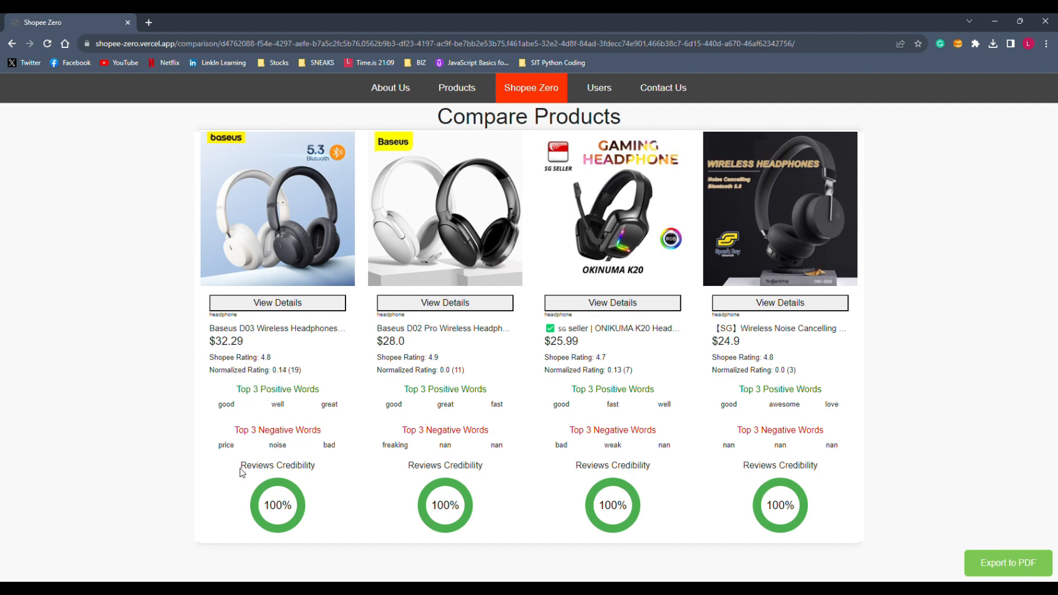
{"action": "mouse_move", "coordinate": [997, 511]}
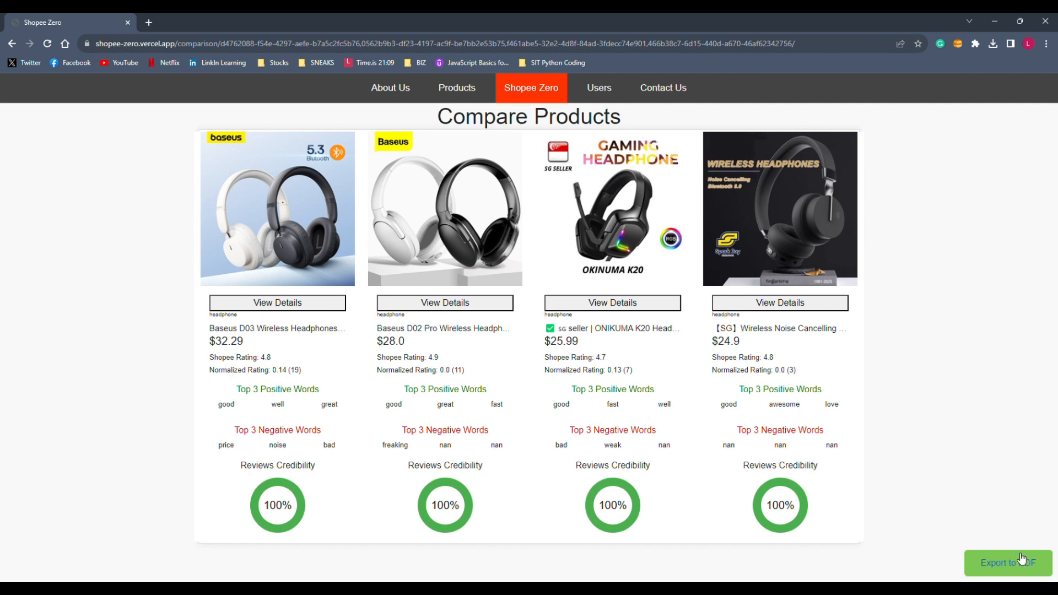
{"action": "mouse_move", "coordinate": [1005, 550]}
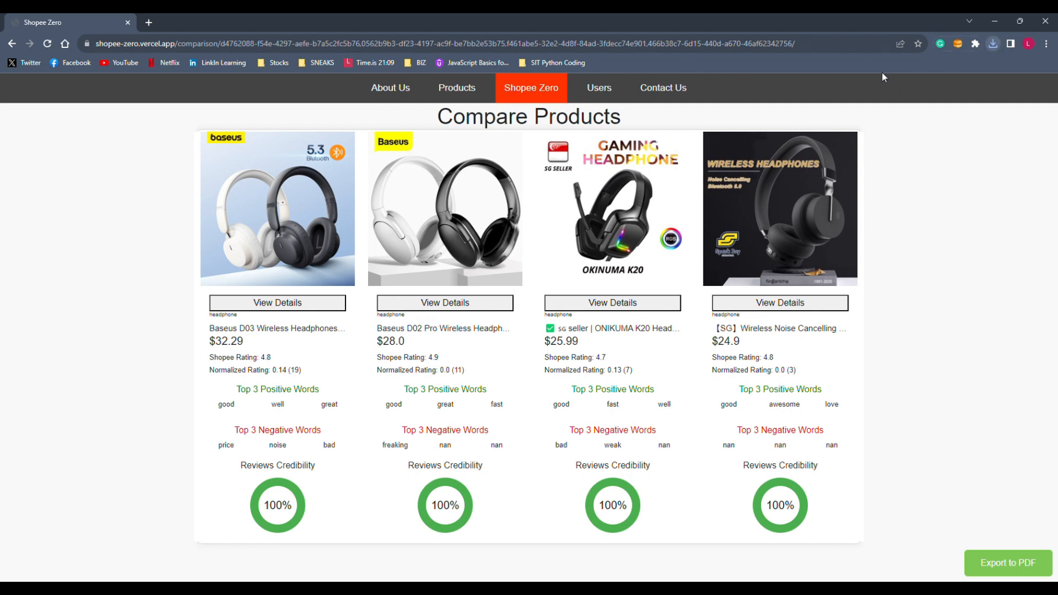
- View the downloaded comparison (6).pdf with prices, ratings, review words and credibility
{"action": "left_click", "coordinate": [1006, 563]}
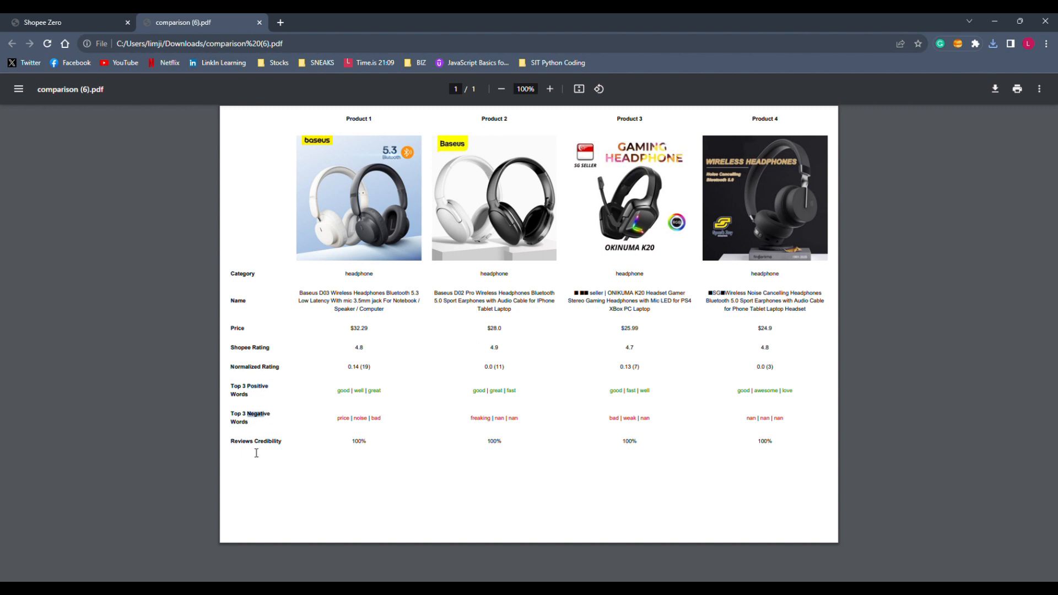
{"action": "mouse_move", "coordinate": [495, 424]}
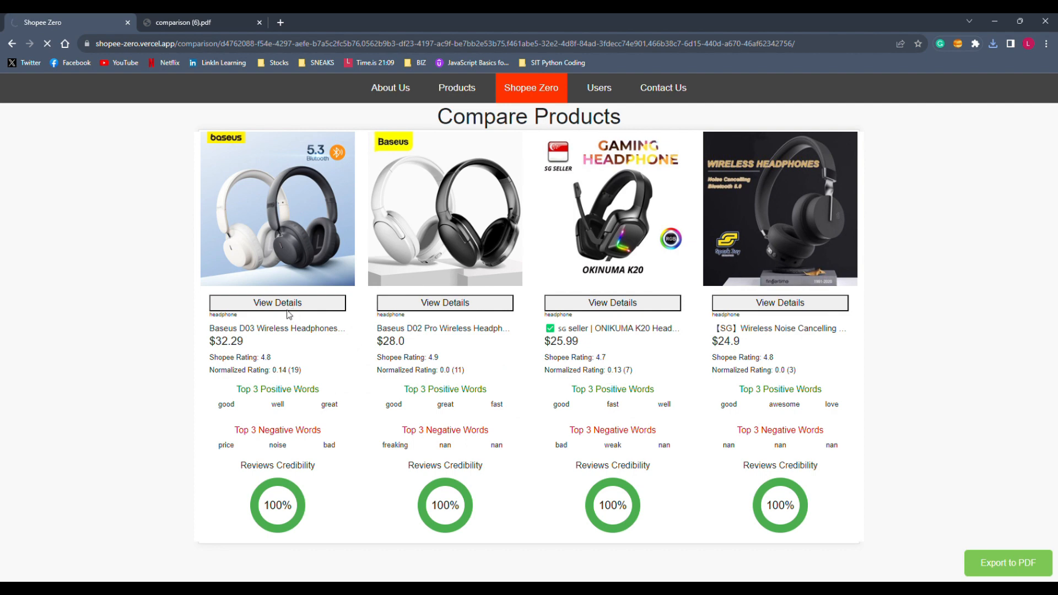
- View the Baseus D03 Wireless Headphones detail page, highlight its average rating, then head to Users
{"action": "left_click", "coordinate": [276, 302]}
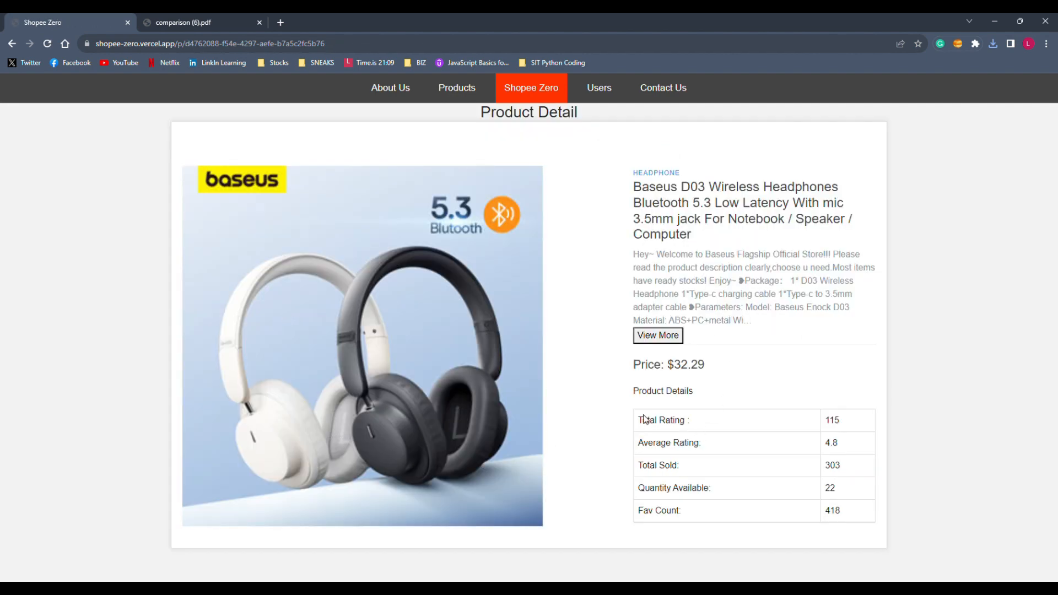
{"action": "left_click_drag", "start_coordinate": [655, 444], "coordinate": [710, 443]}
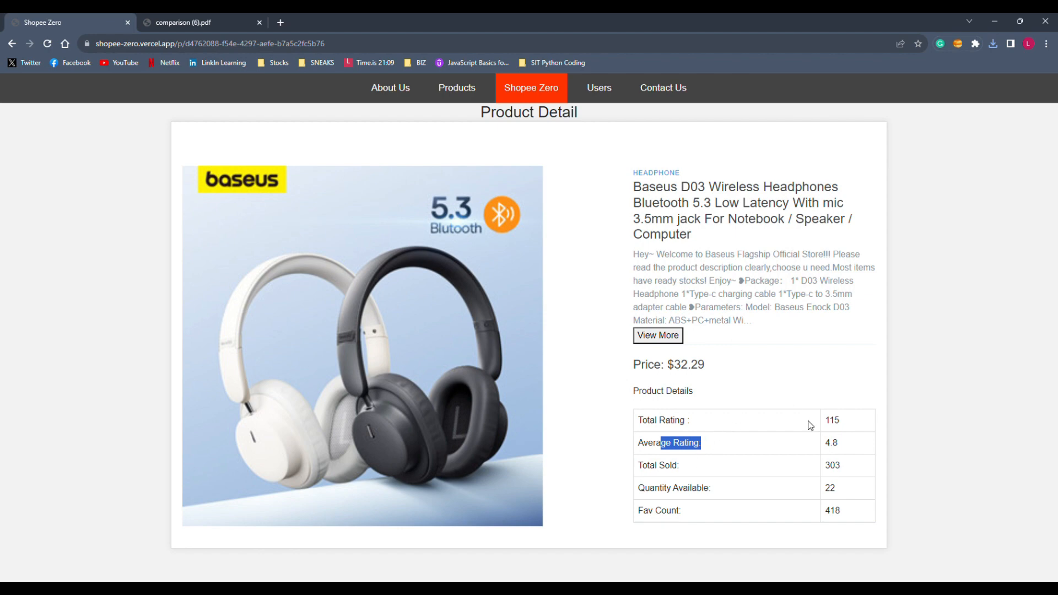
{"action": "left_click", "coordinate": [598, 88]}
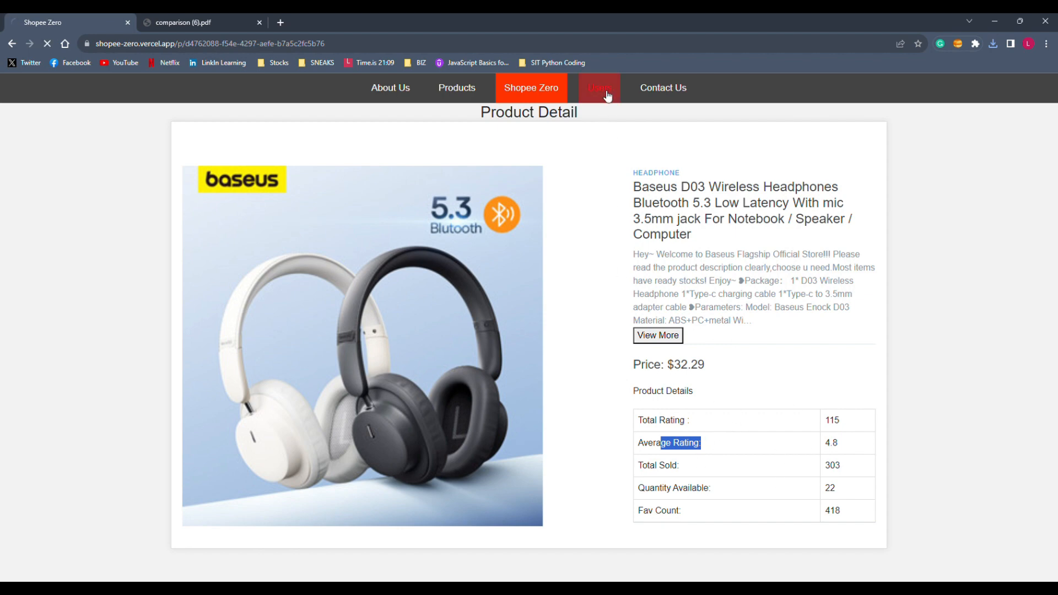
- Search the user list for 'mohanen' and view that matching user's details
{"action": "left_click", "coordinate": [599, 88]}
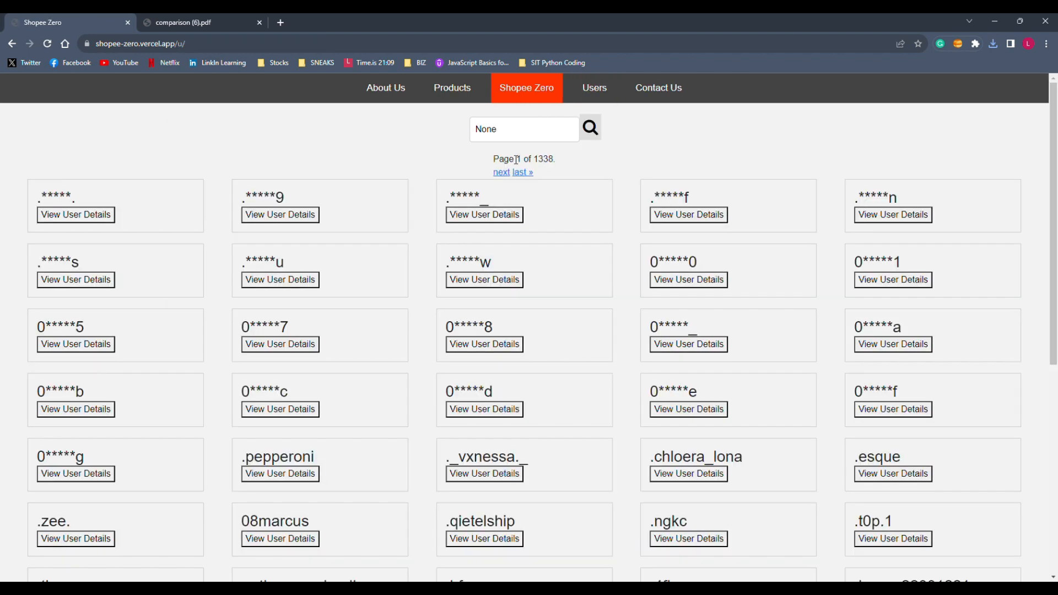
{"action": "type", "text": "moh"}
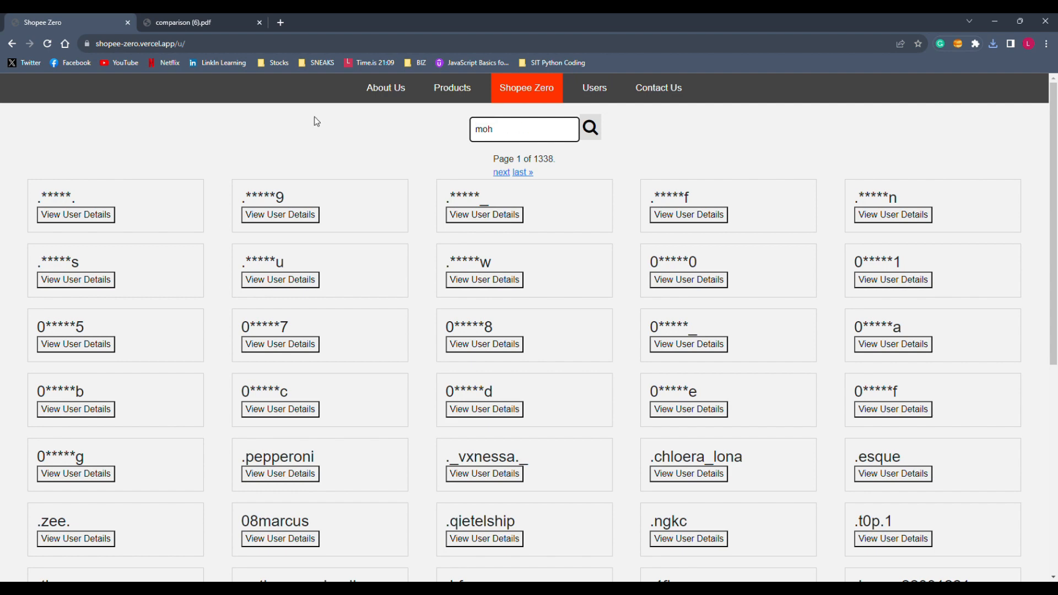
{"action": "mouse_move", "coordinate": [966, 357]}
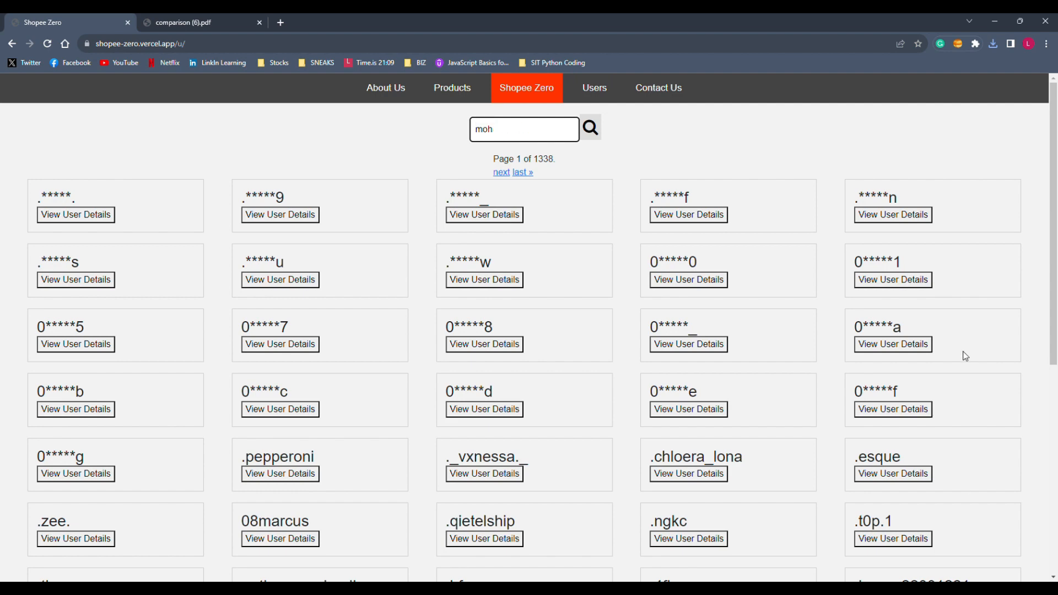
{"action": "type", "text": "anen"}
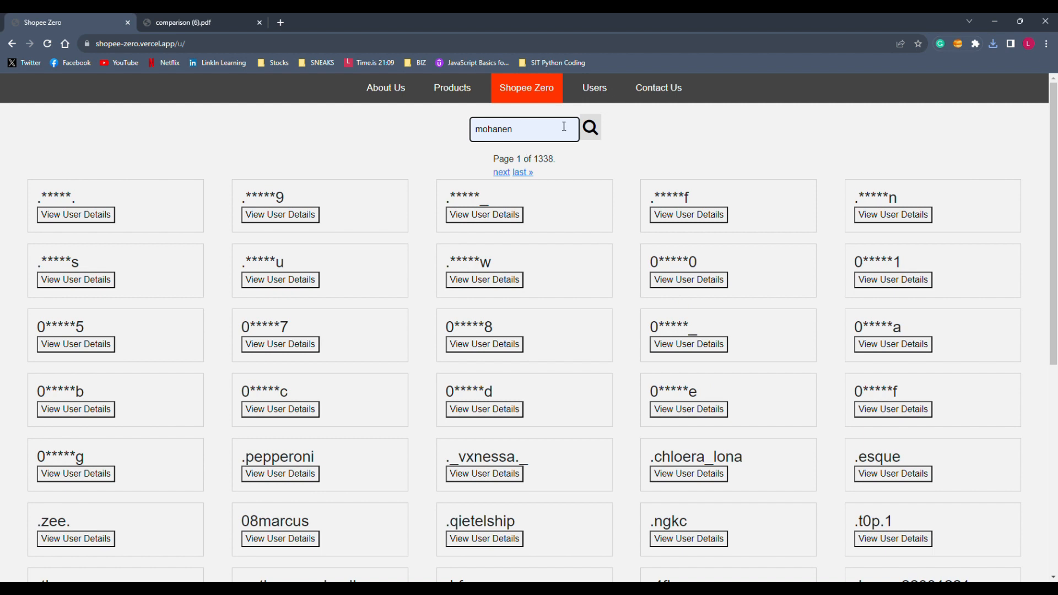
{"action": "left_click", "coordinate": [595, 128]}
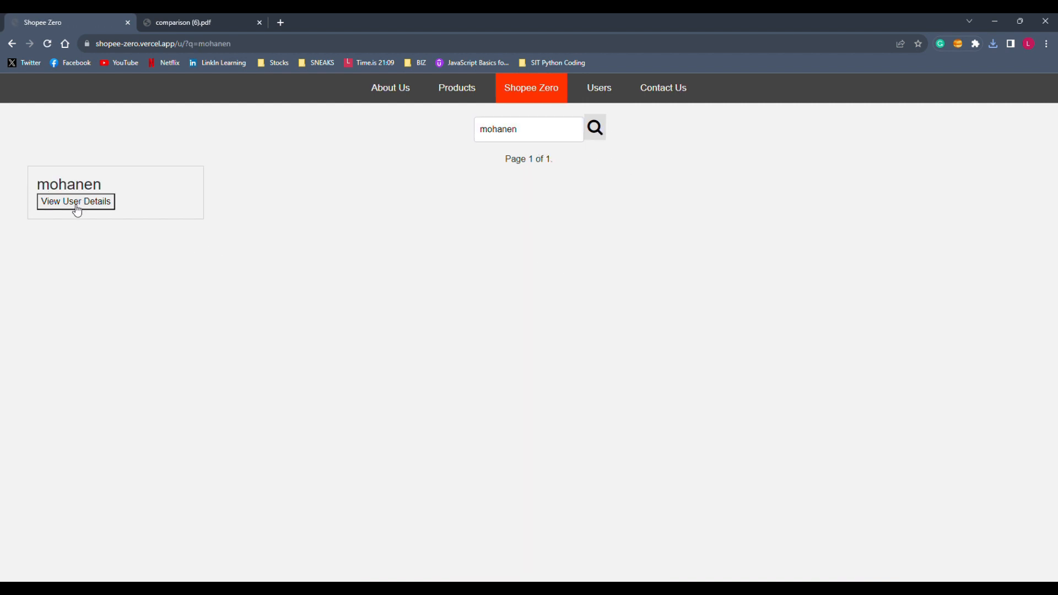
{"action": "left_click", "coordinate": [75, 201]}
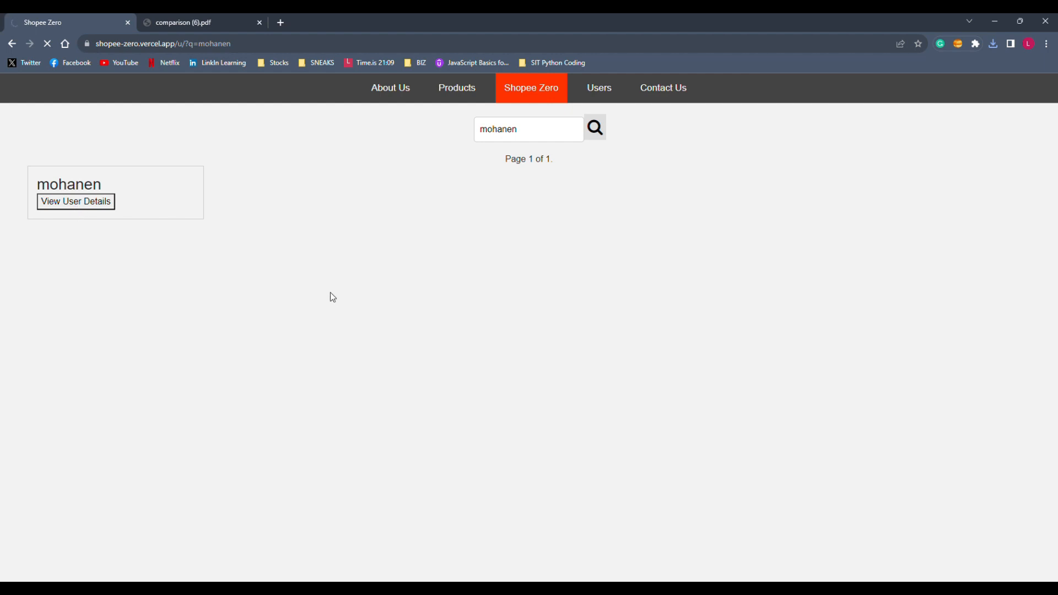
- Highlight mohanen's 4.0 mean rating, then browse the About Us story and team
{"action": "left_click", "coordinate": [75, 201]}
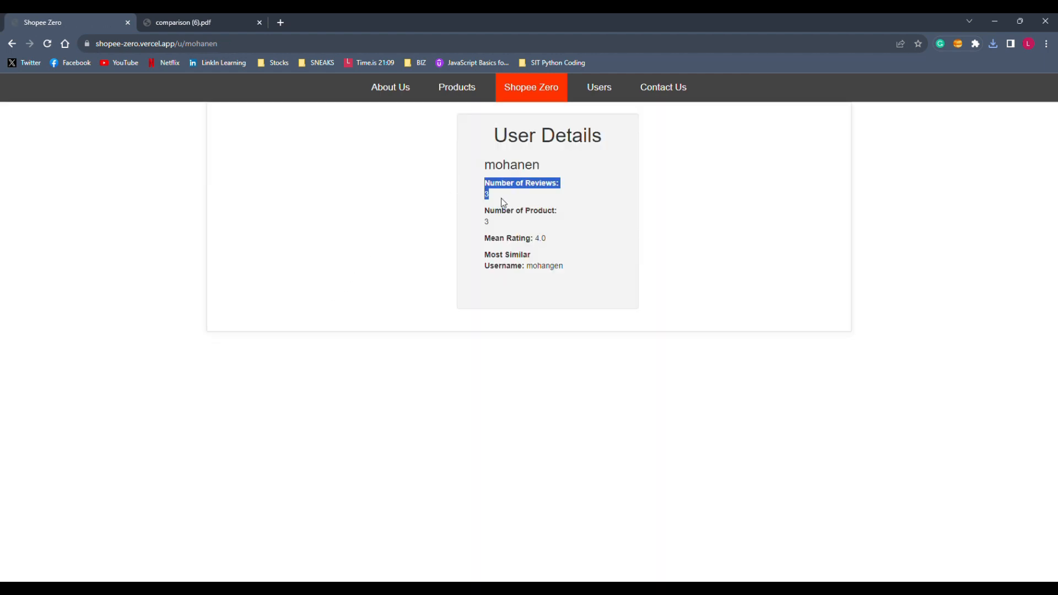
{"action": "left_click", "coordinate": [503, 201]}
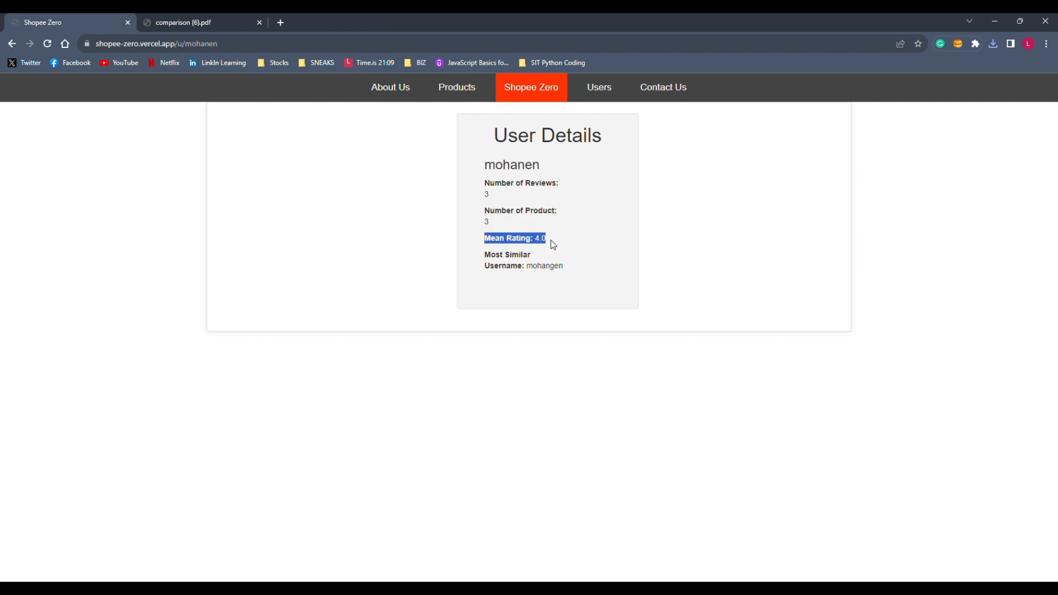
{"action": "left_click_drag", "start_coordinate": [550, 241], "coordinate": [555, 273]}
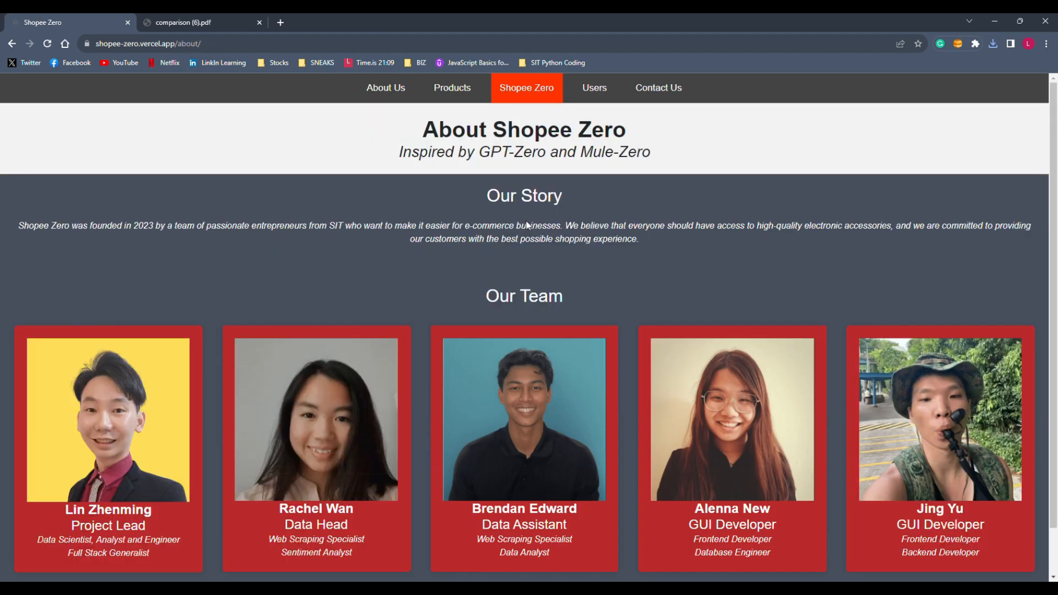
{"action": "scroll", "scroll_direction": "down", "scroll_amount": 3}
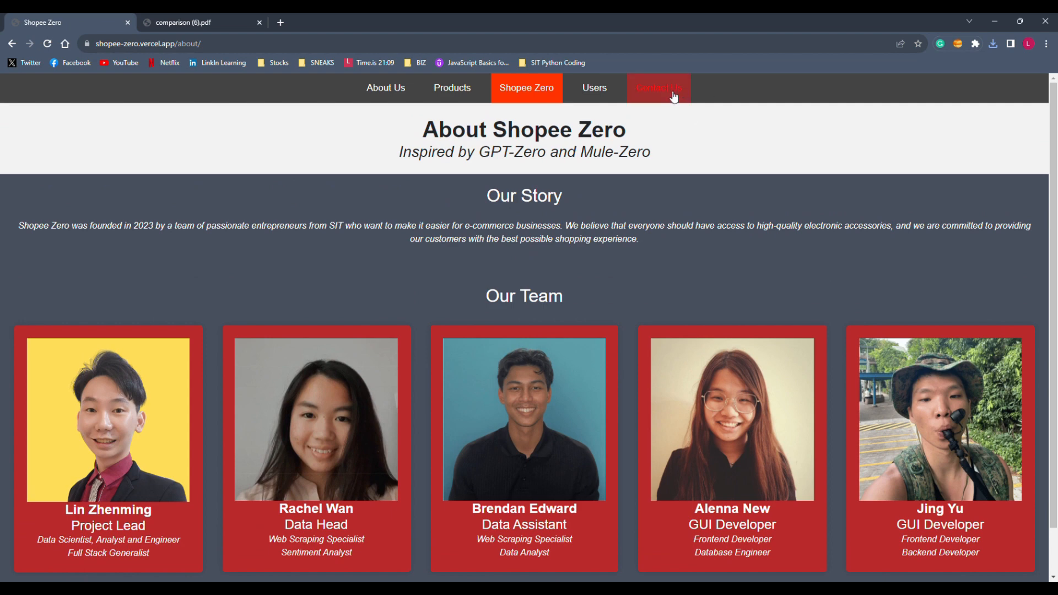
- Show the Contact Us page with office address, phone, email and the enquiry form
{"action": "left_click", "coordinate": [658, 88]}
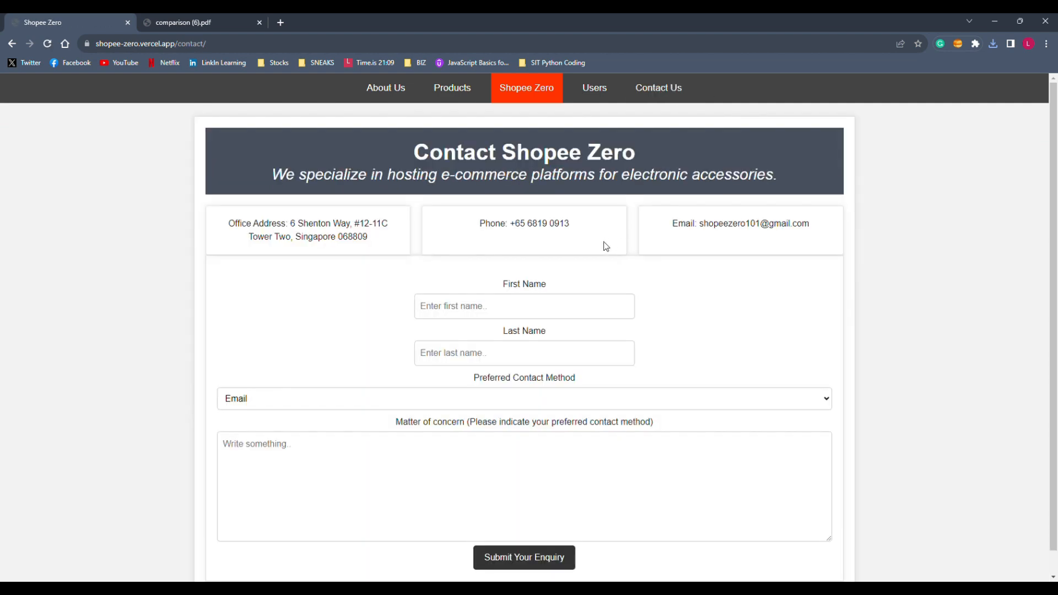
{"action": "scroll", "scroll_direction": "down", "scroll_amount": 3}
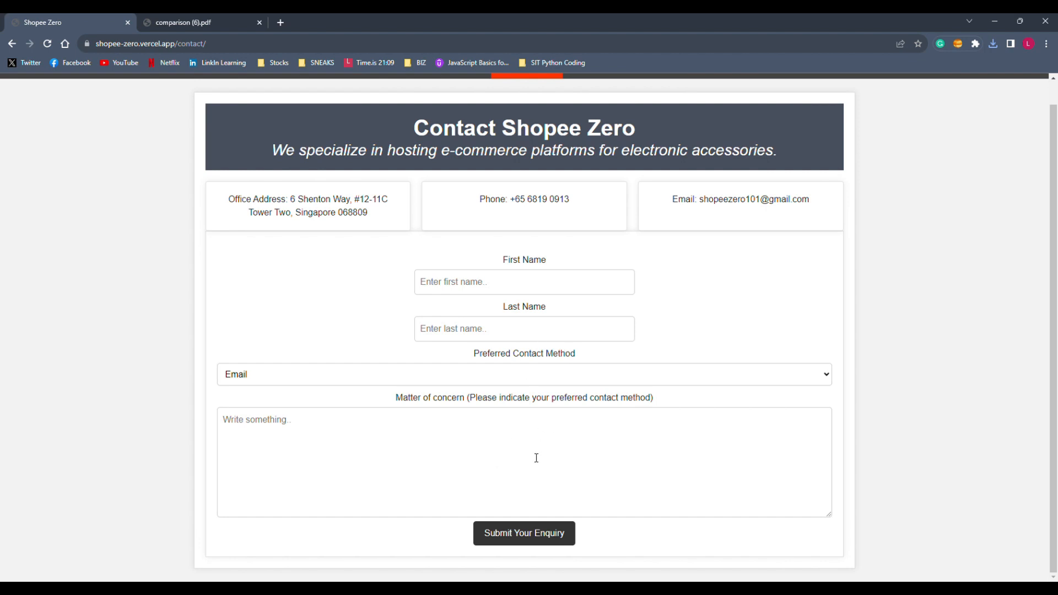
{"action": "mouse_move", "coordinate": [619, 312]}
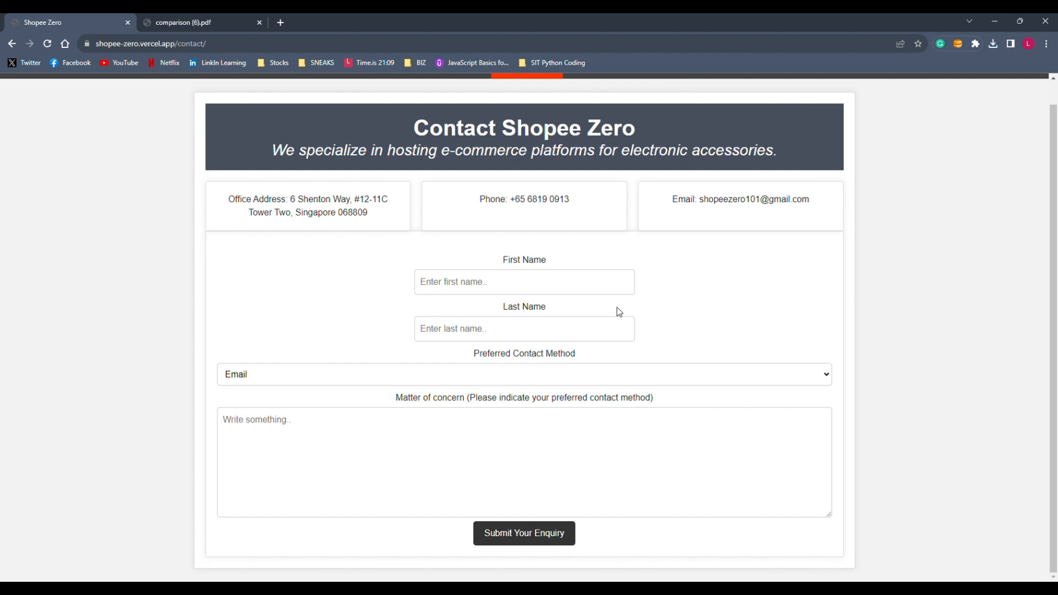